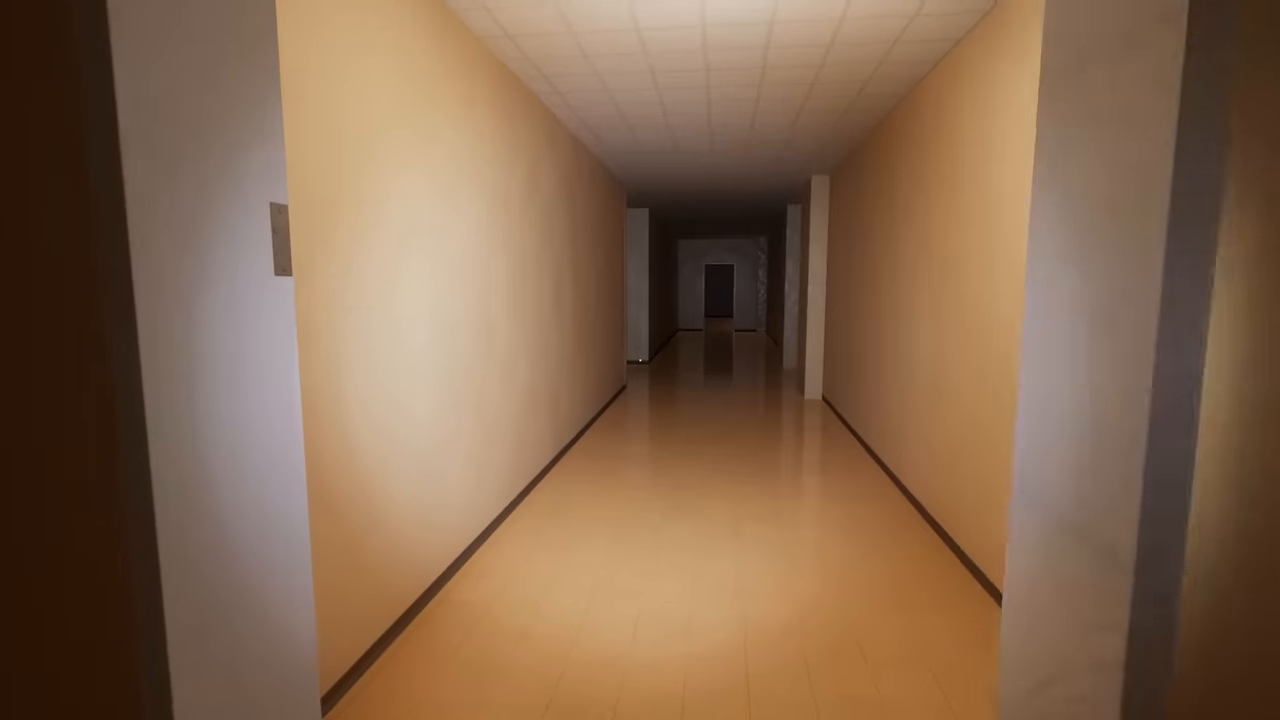
pyautogui.moveTo(640, 360)
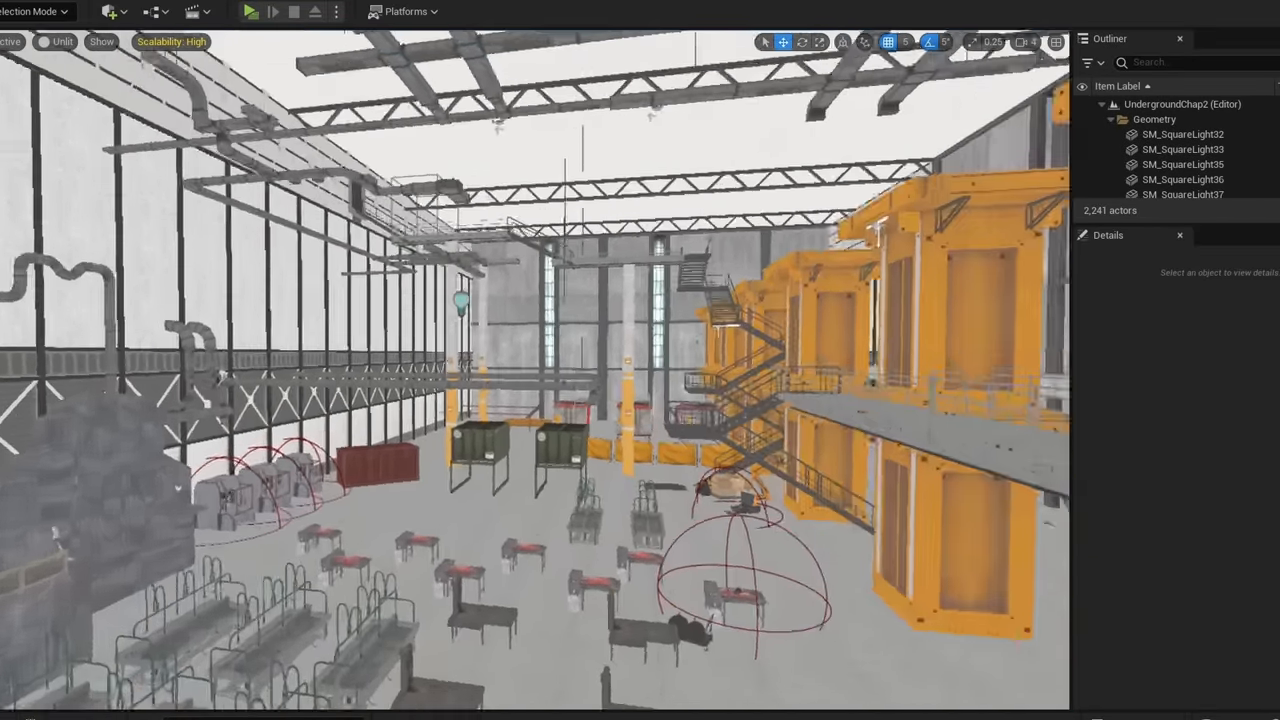
# Step: Start play mode in the underground hangar level
pyautogui.click(249, 11)
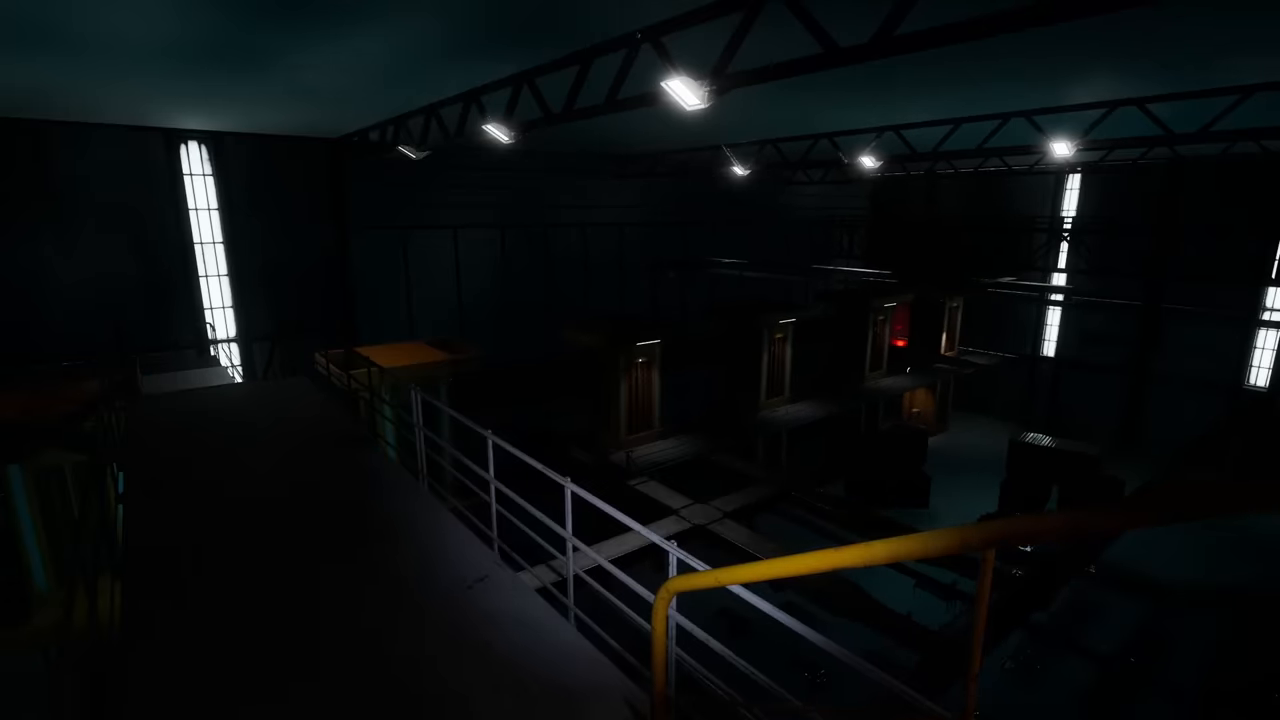
pyautogui.moveTo(640, 360)
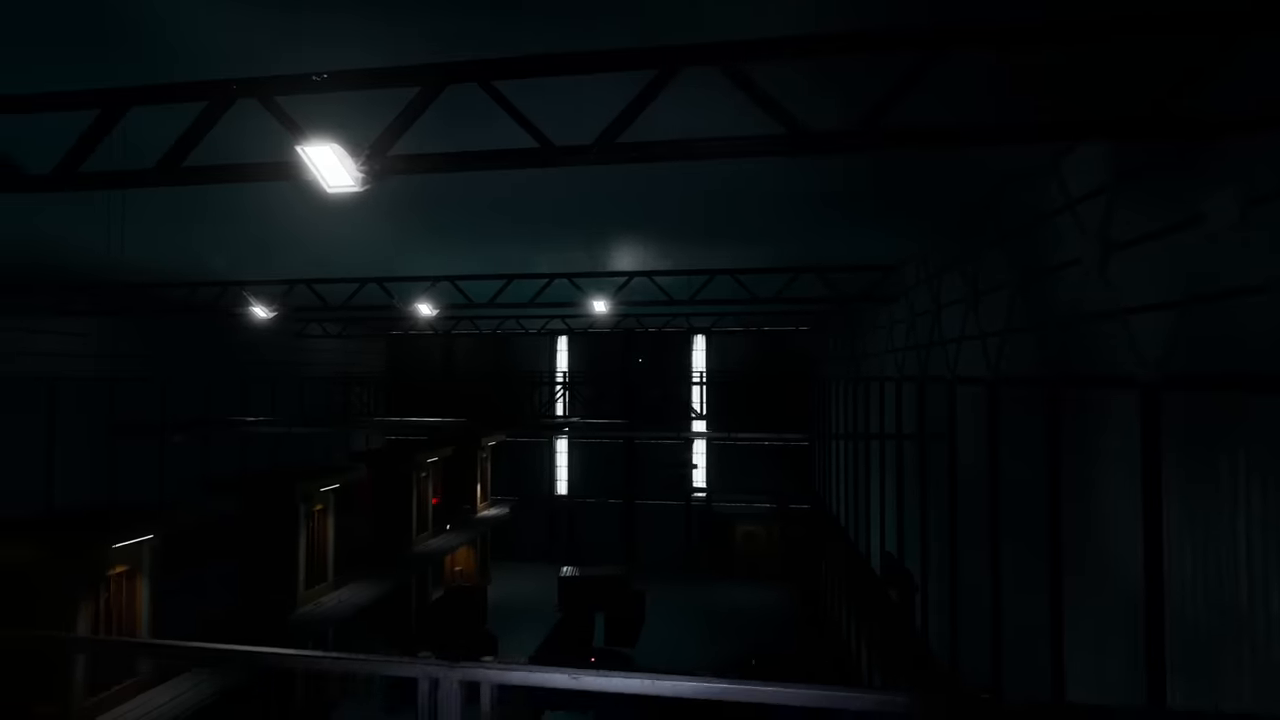
pyautogui.moveTo(640, 360)
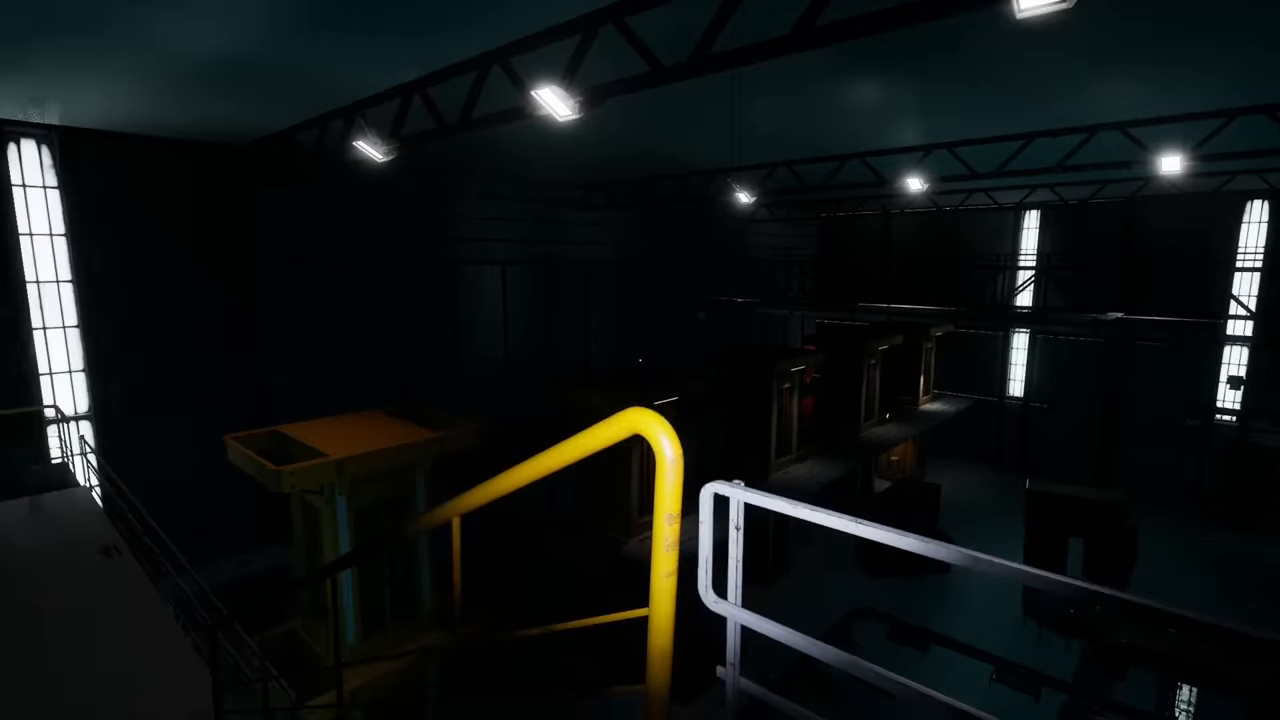
pyautogui.moveTo(640, 360)
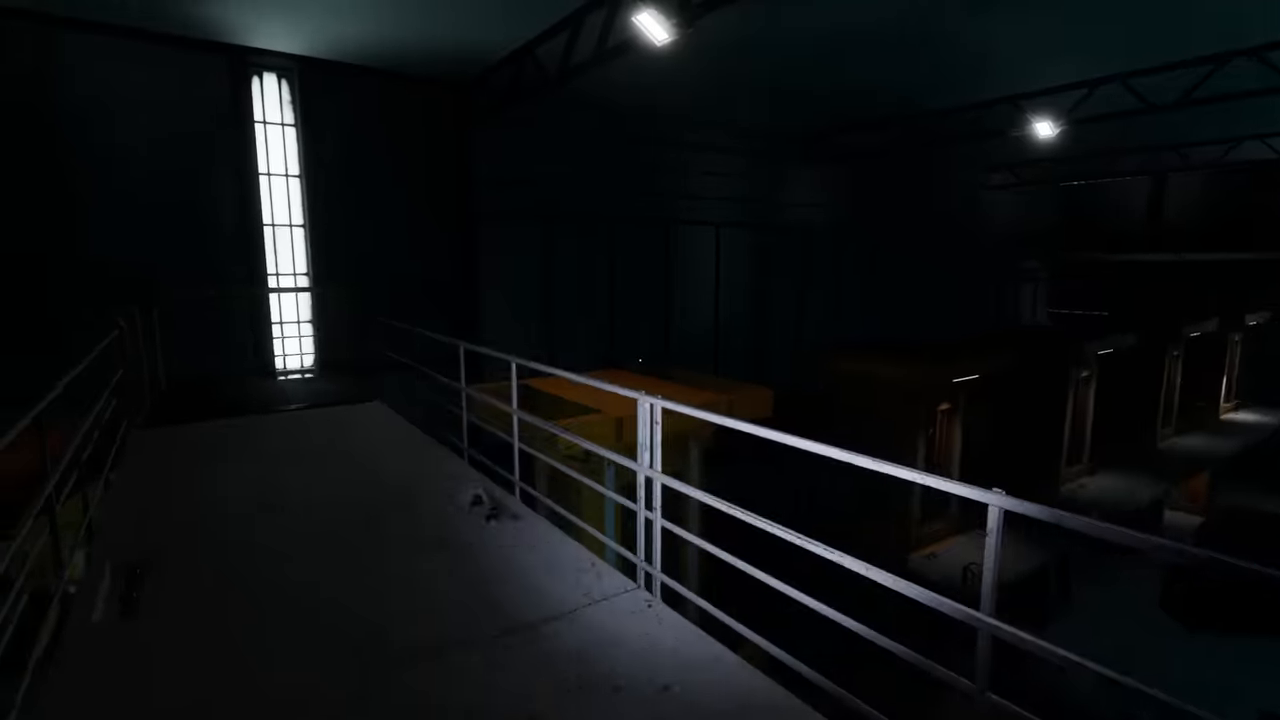
pyautogui.moveTo(640, 360)
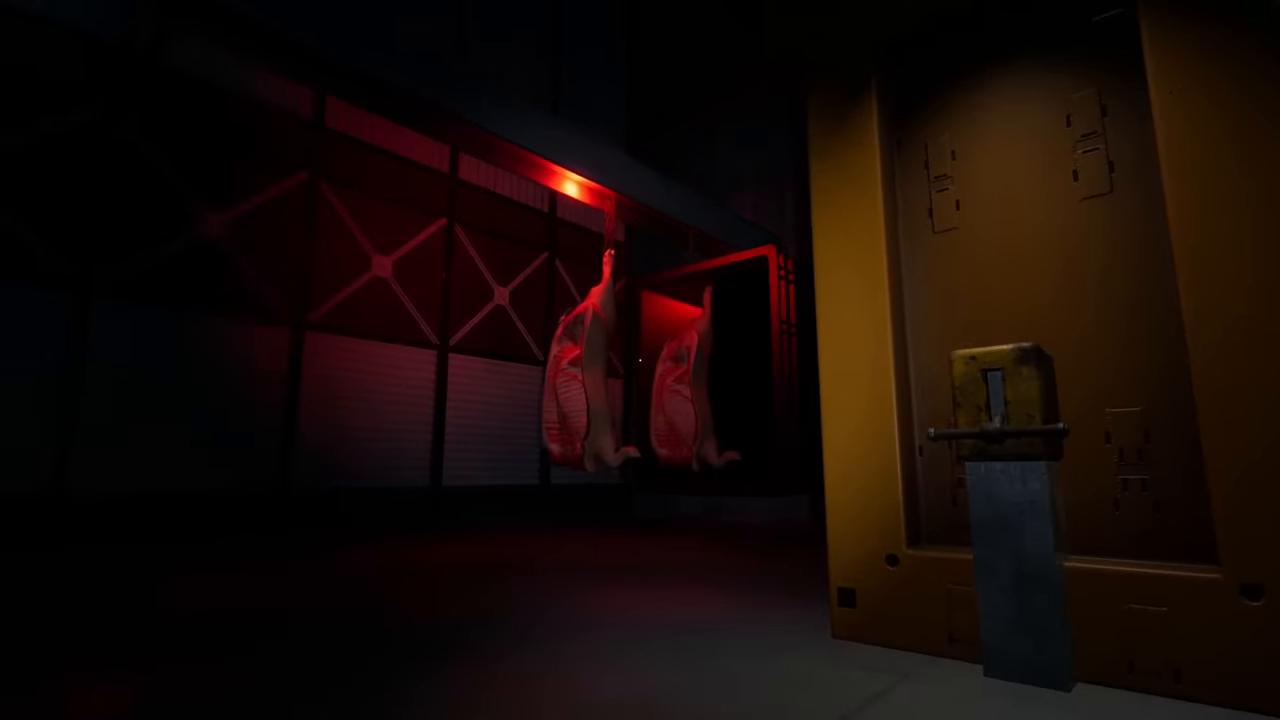
pyautogui.moveTo(640, 360)
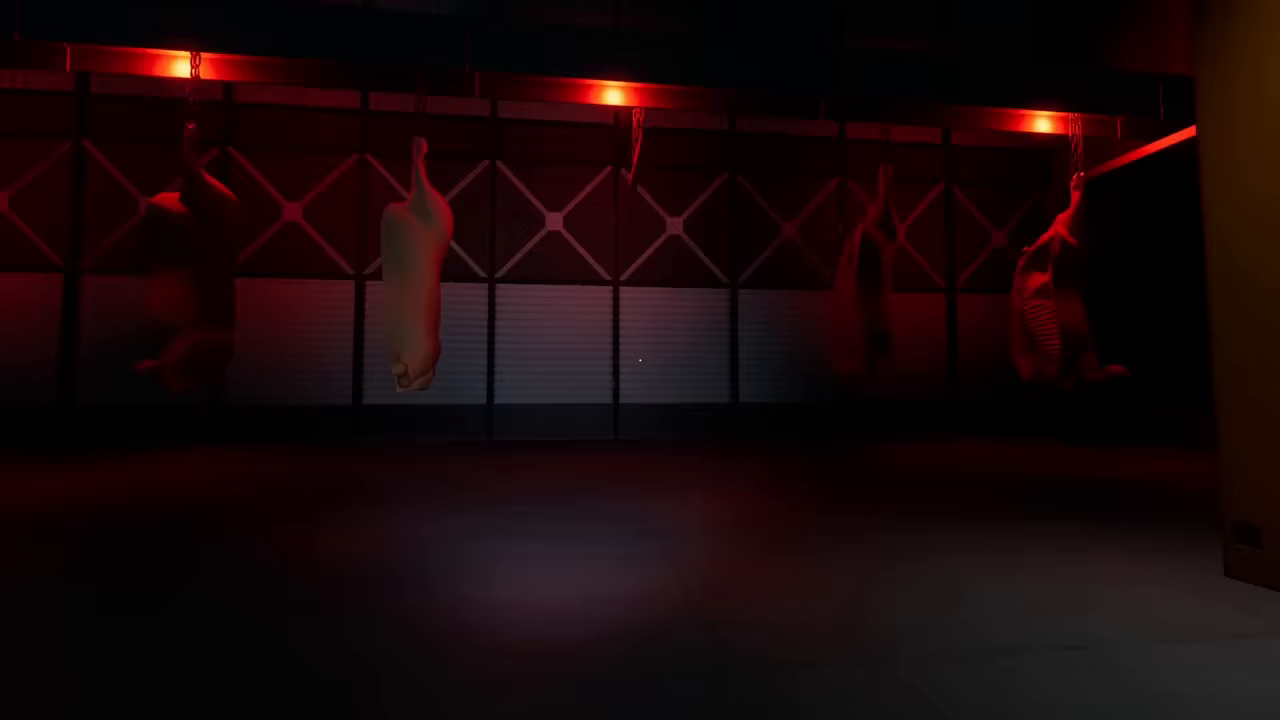
pyautogui.moveTo(640, 360)
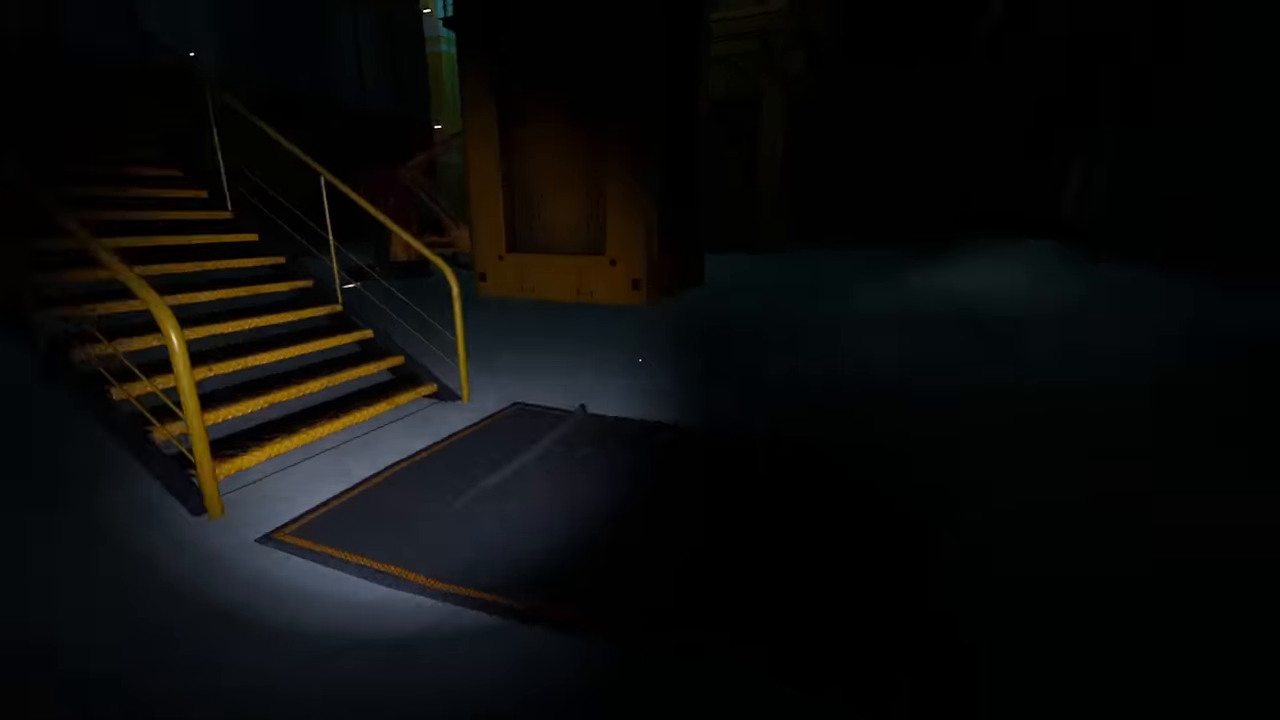
pyautogui.moveTo(640, 360)
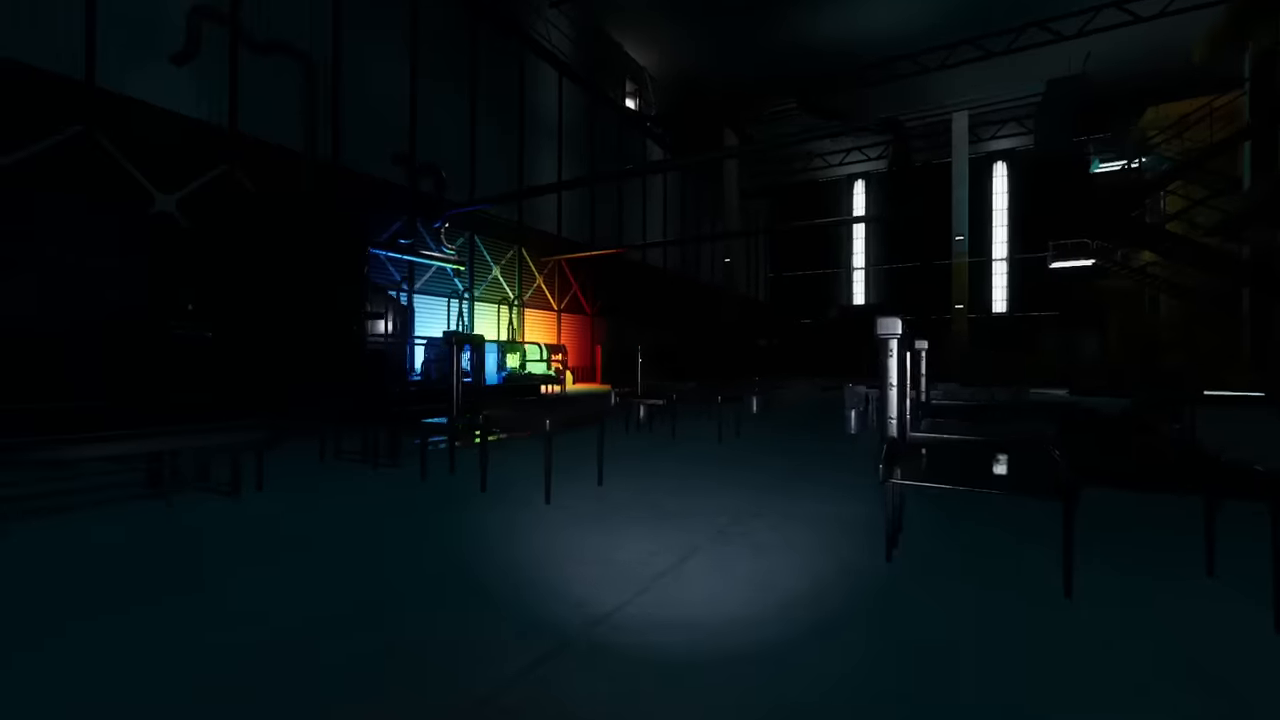
pyautogui.moveTo(640, 360)
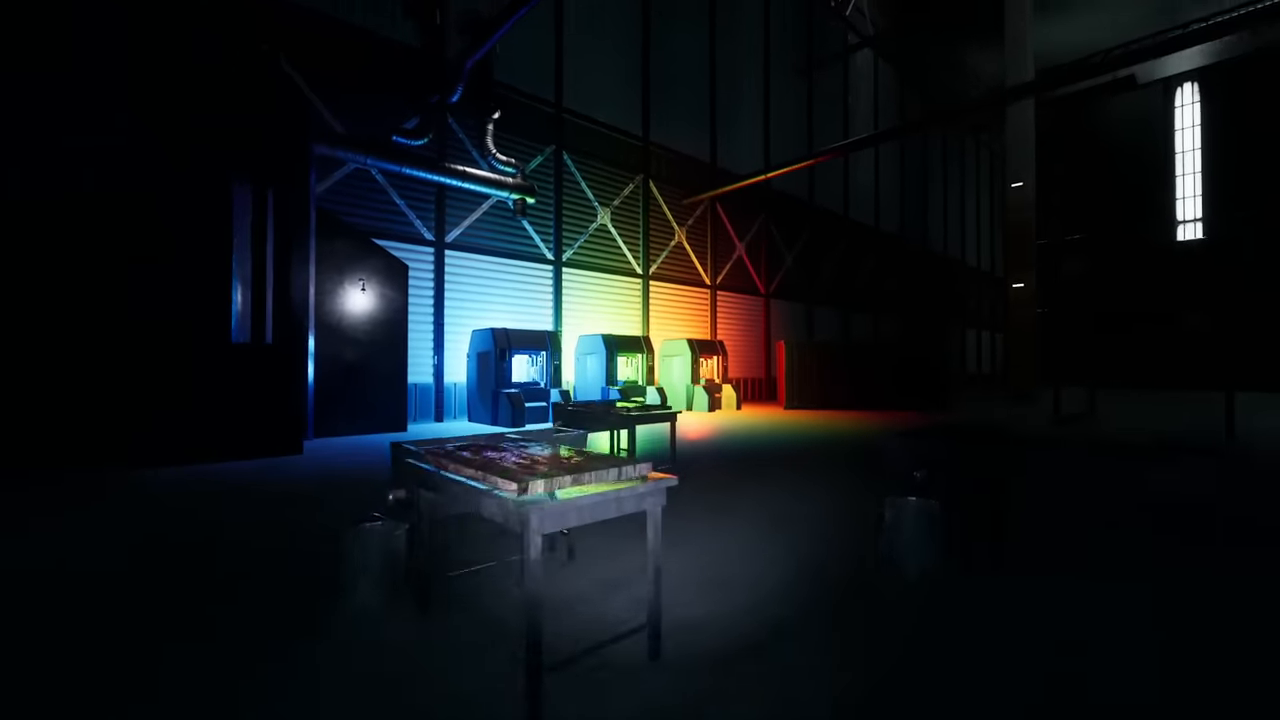
pyautogui.moveTo(640, 360)
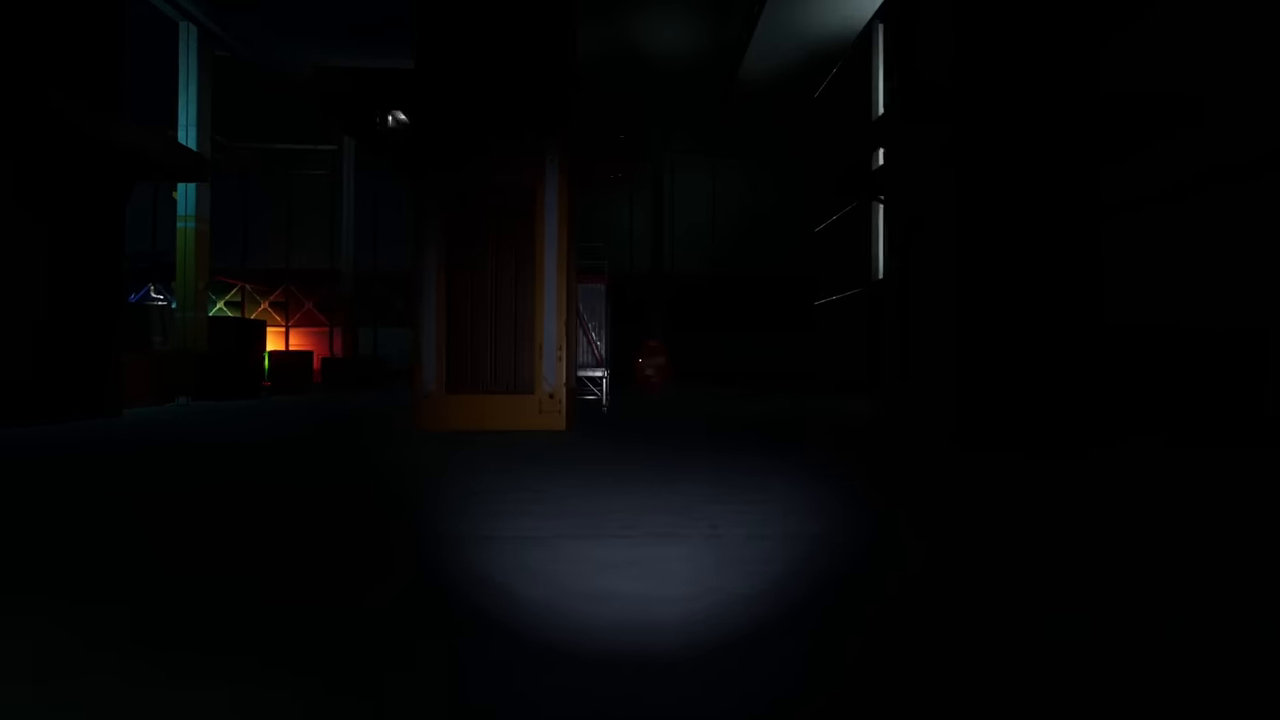
pyautogui.moveTo(640, 360)
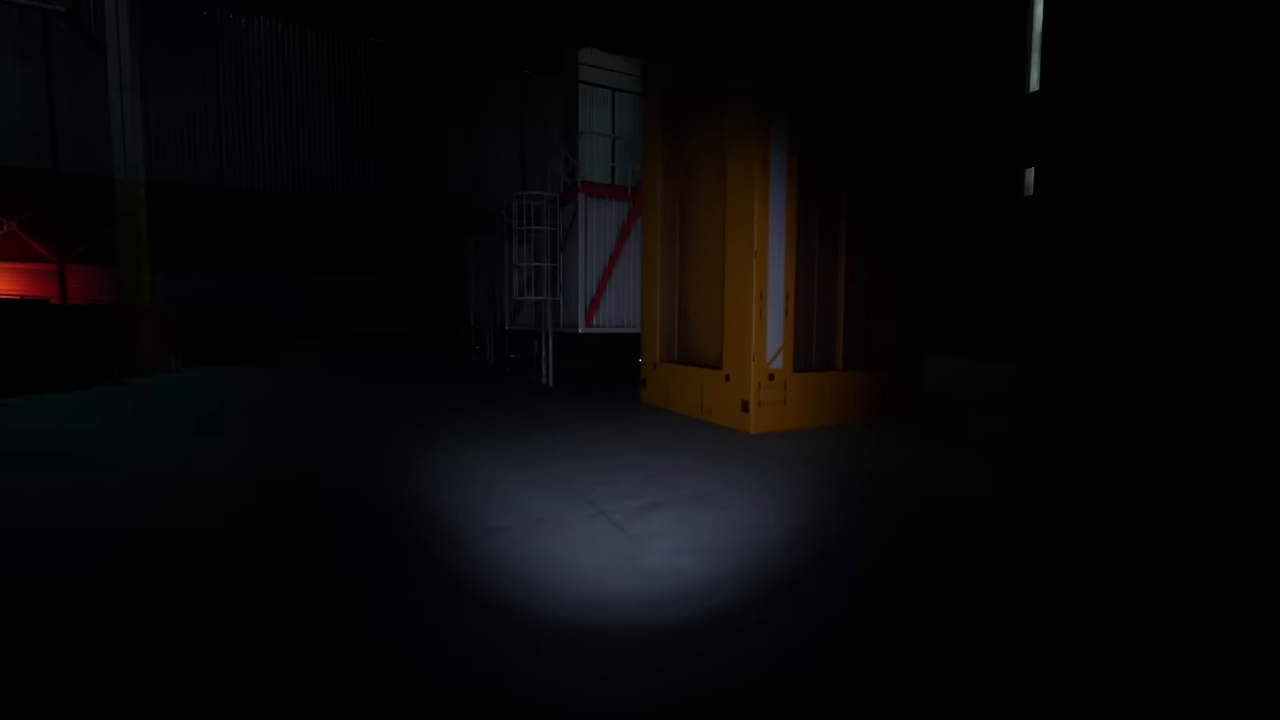
pyautogui.moveTo(640, 360)
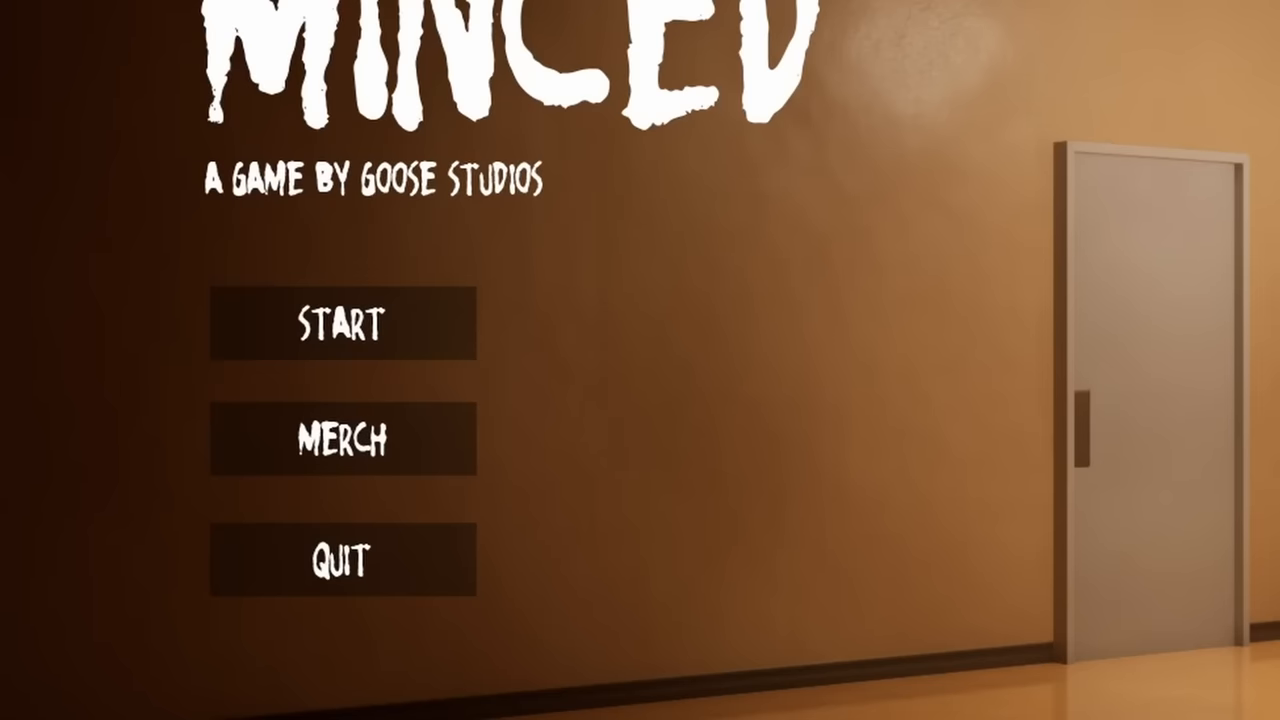
# Step: Browse the Minced Merch store and view the Chuck Steak Kids Cotton Tee page
pyautogui.click(341, 438)
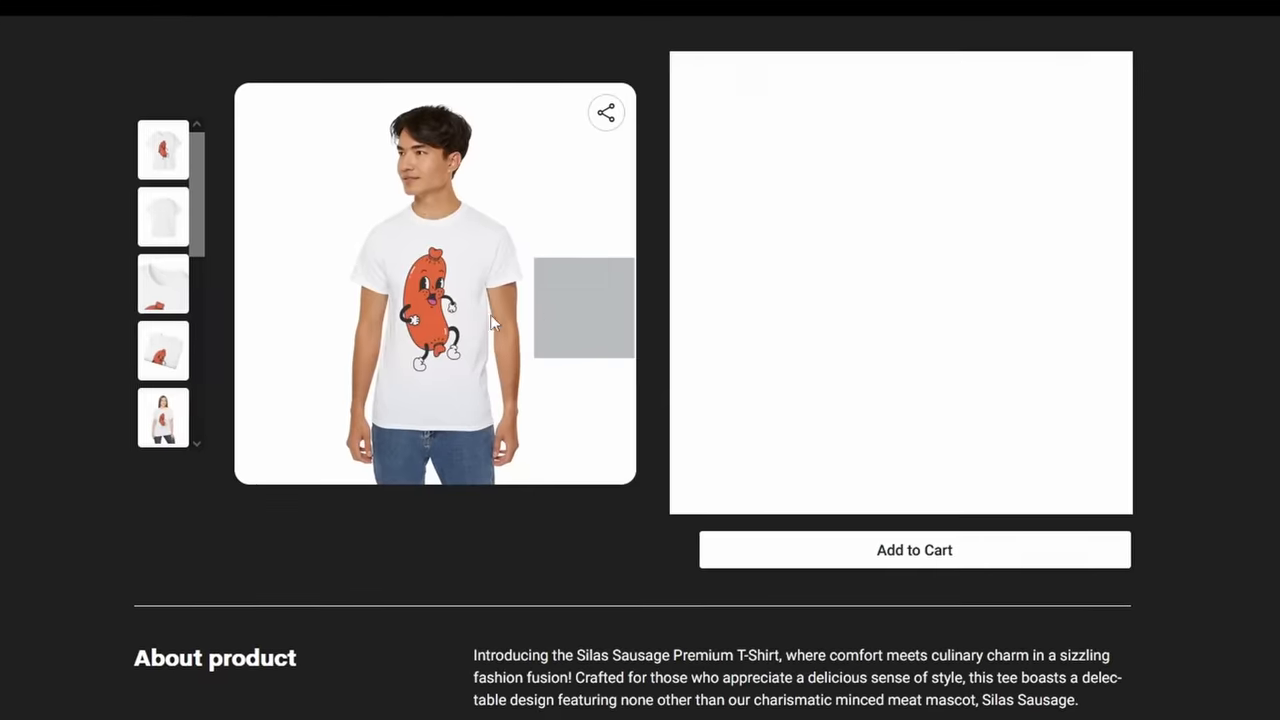
pyautogui.scroll(3)
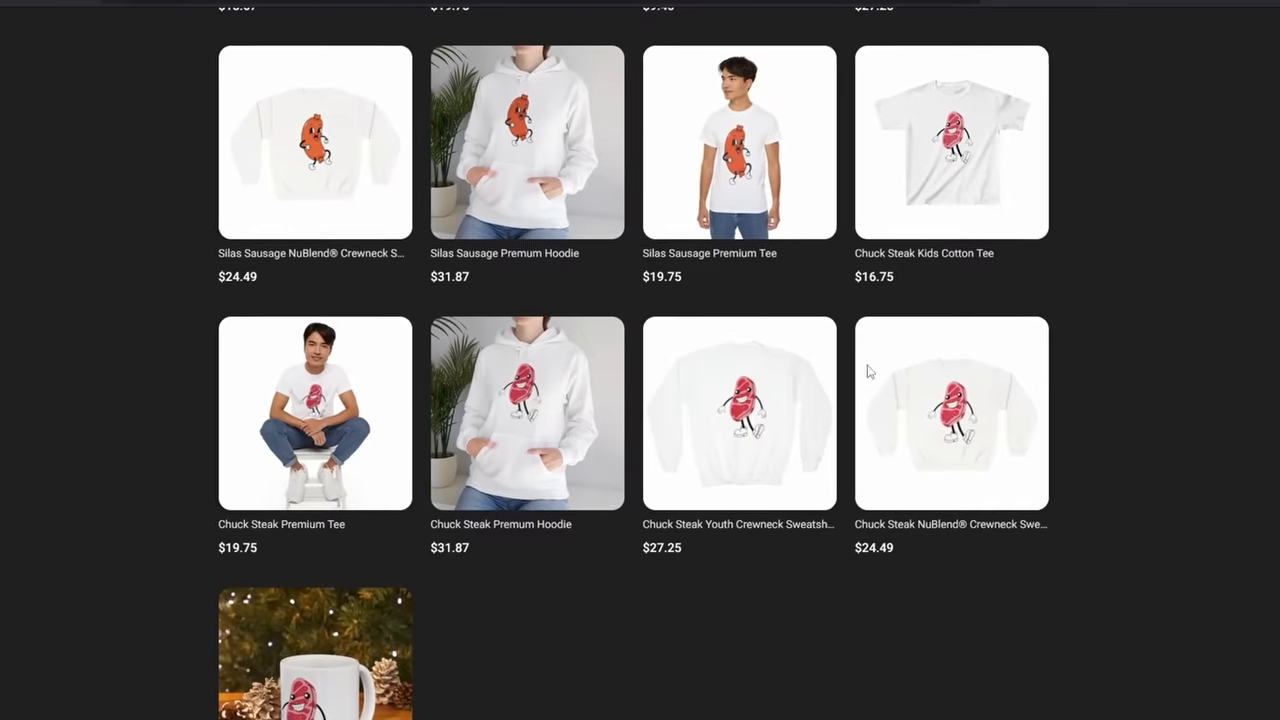
pyautogui.click(950, 141)
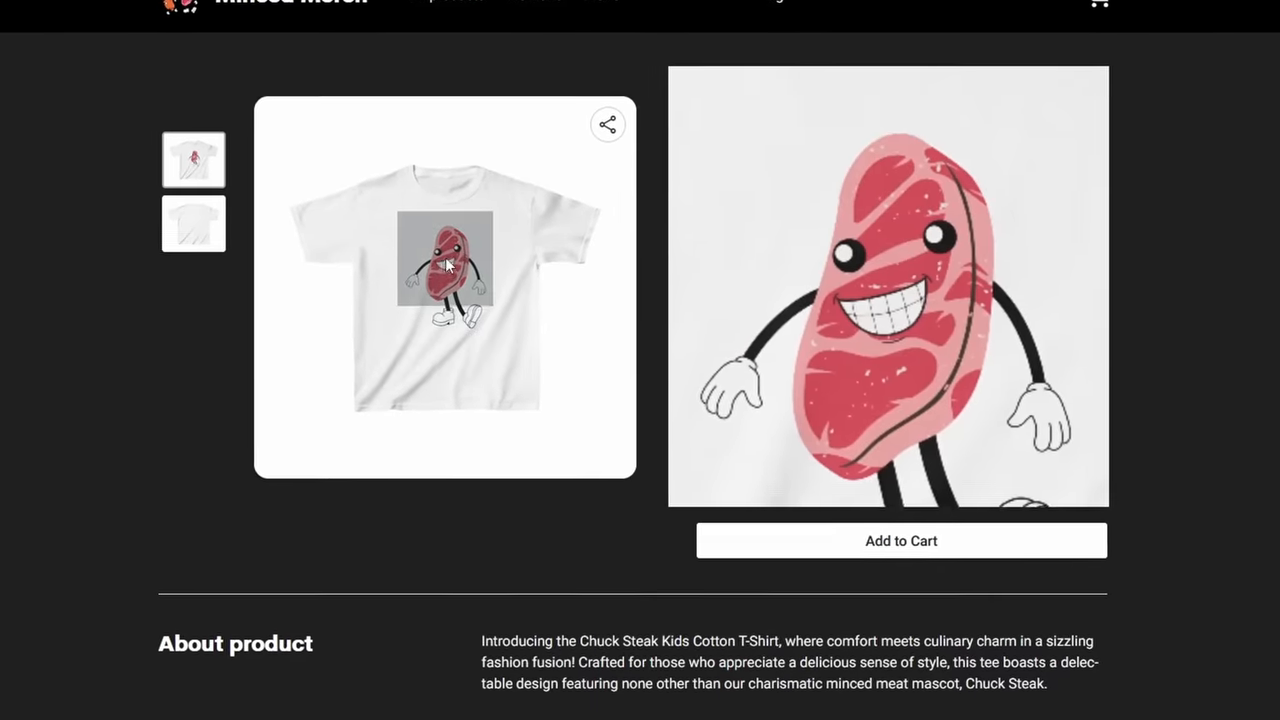
pyautogui.click(463, 25)
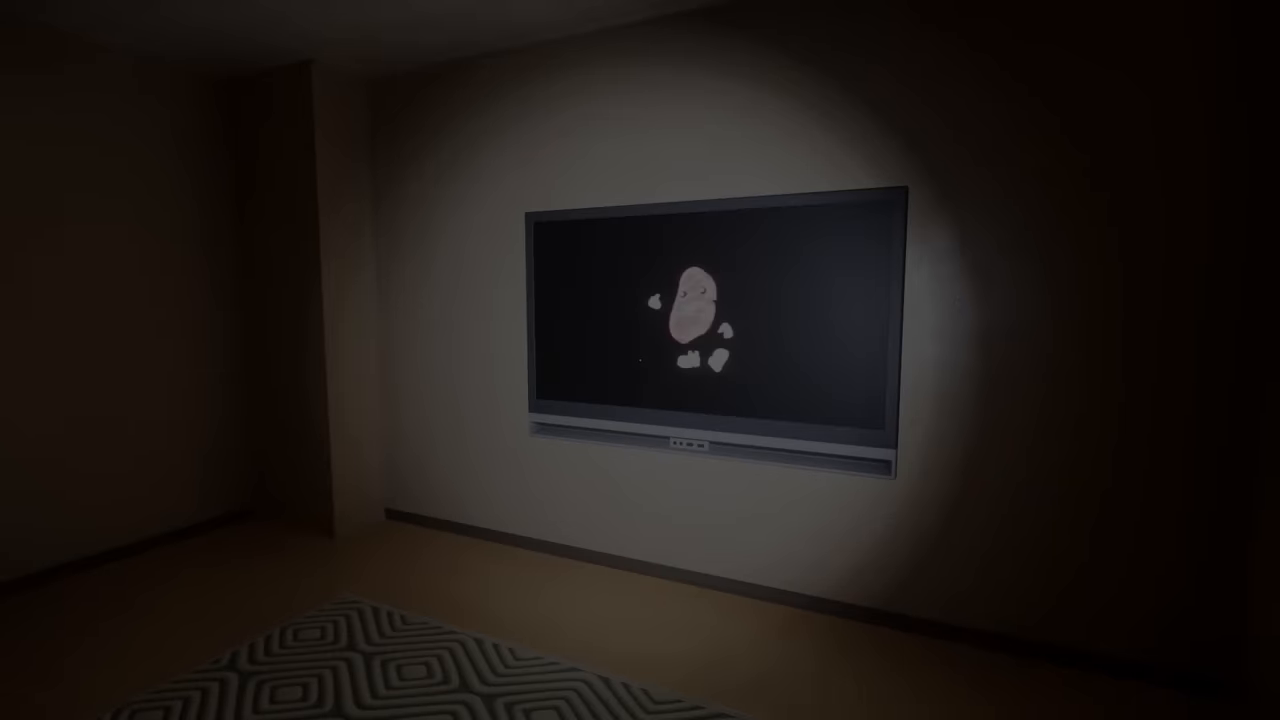
pyautogui.moveTo(640, 360)
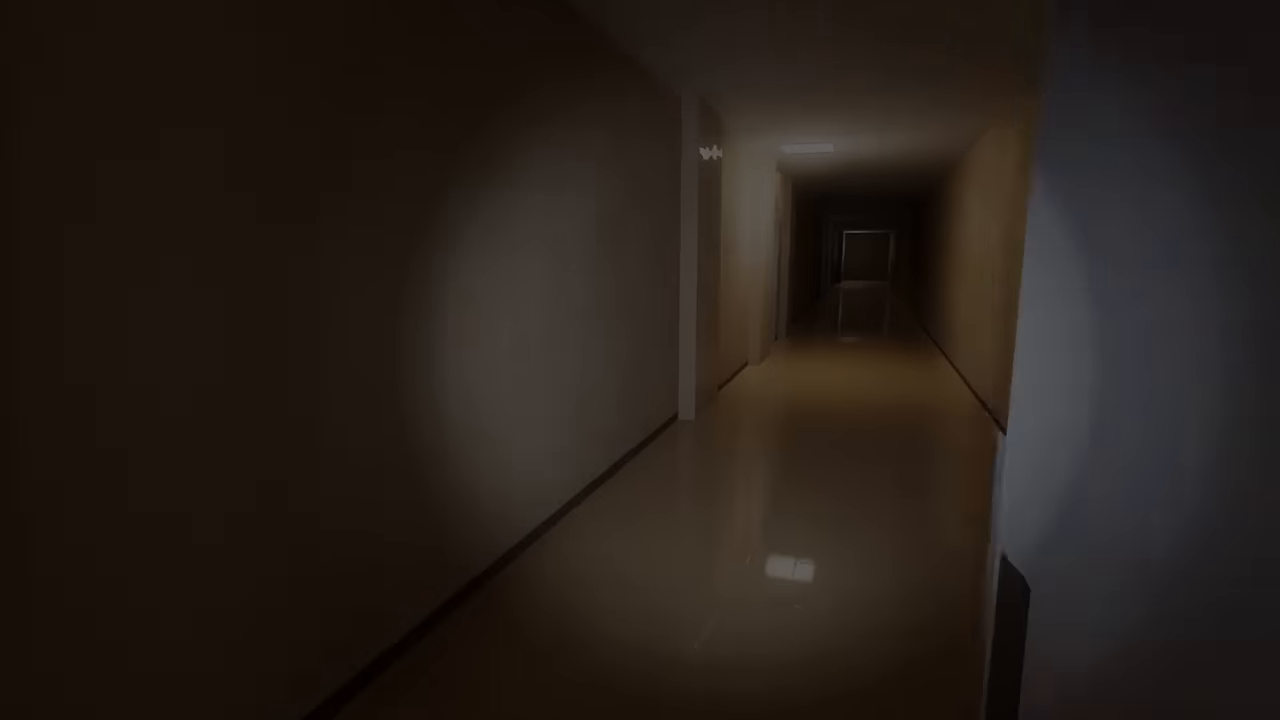